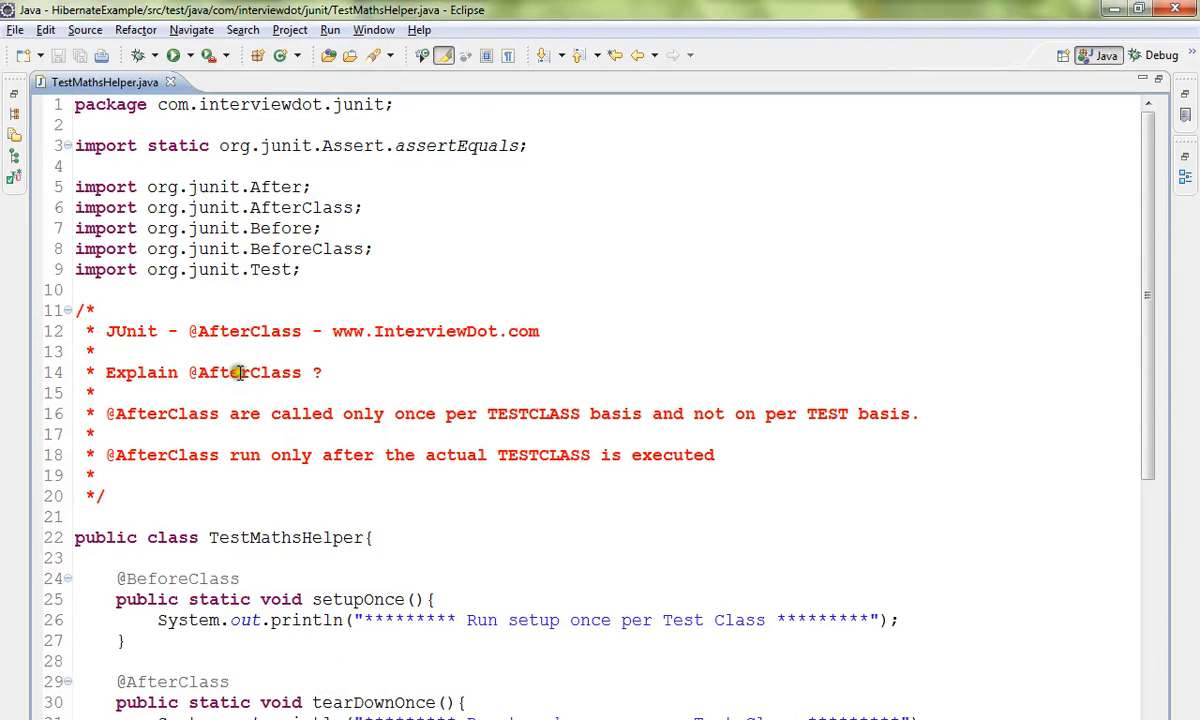
double_click(244, 372)
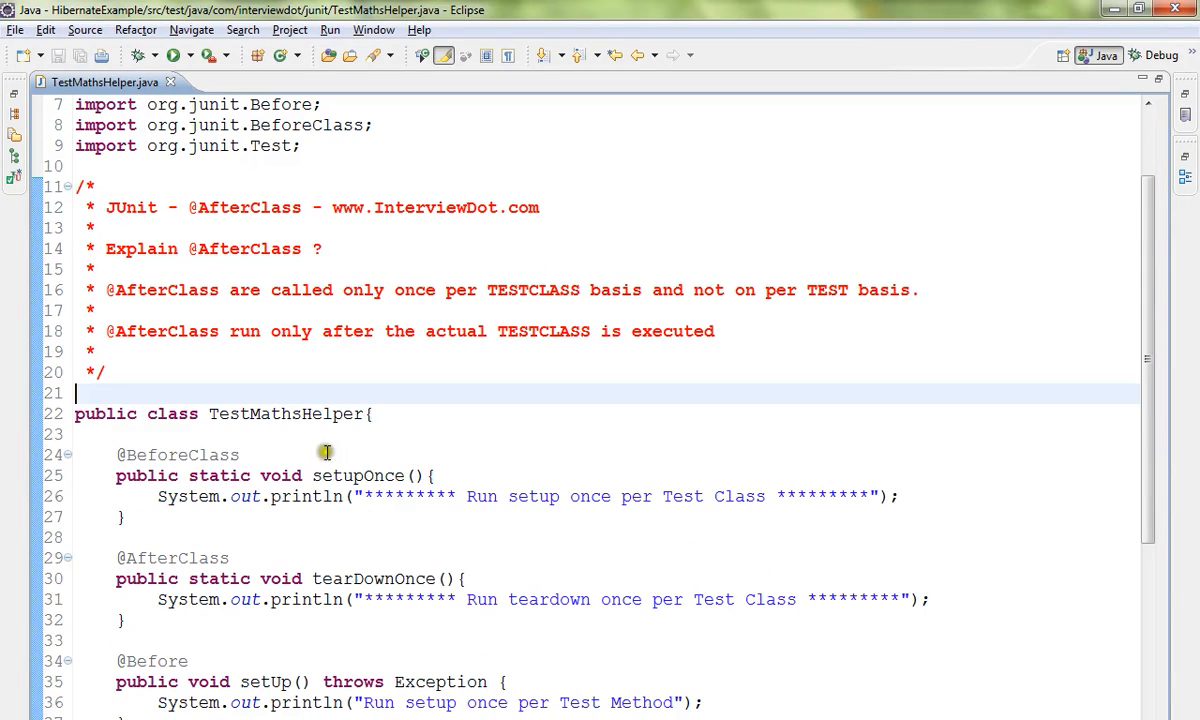
double_click(284, 412)
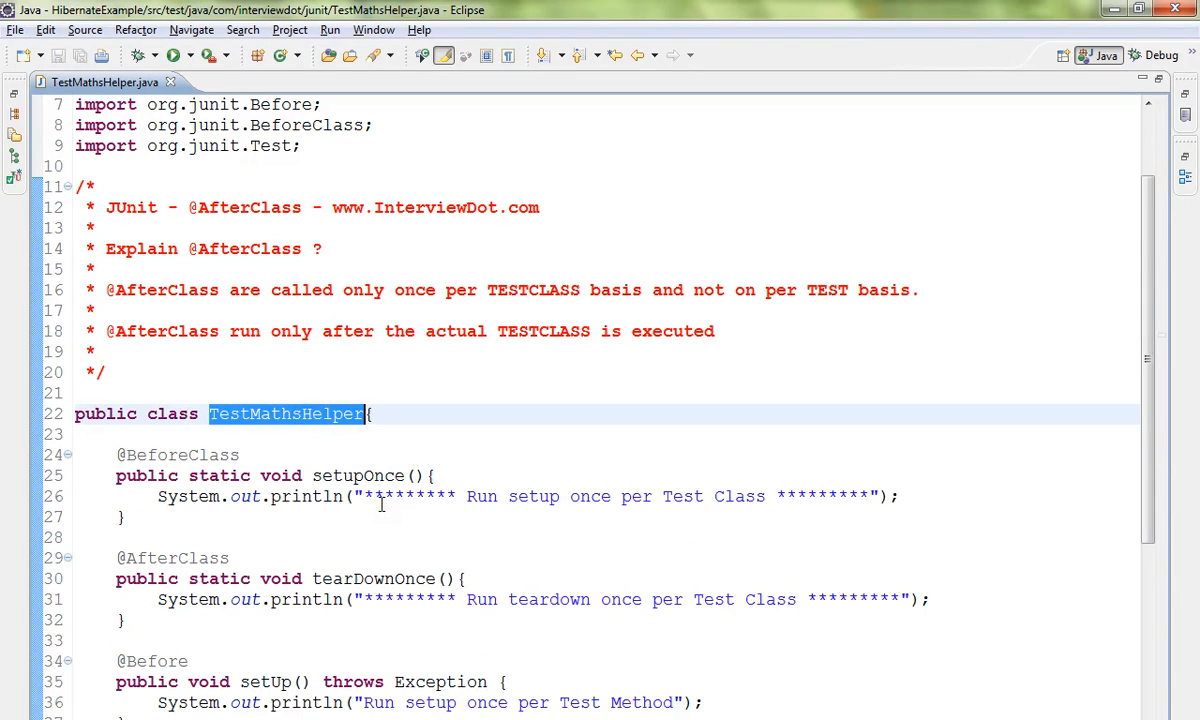
scroll("down", 3)
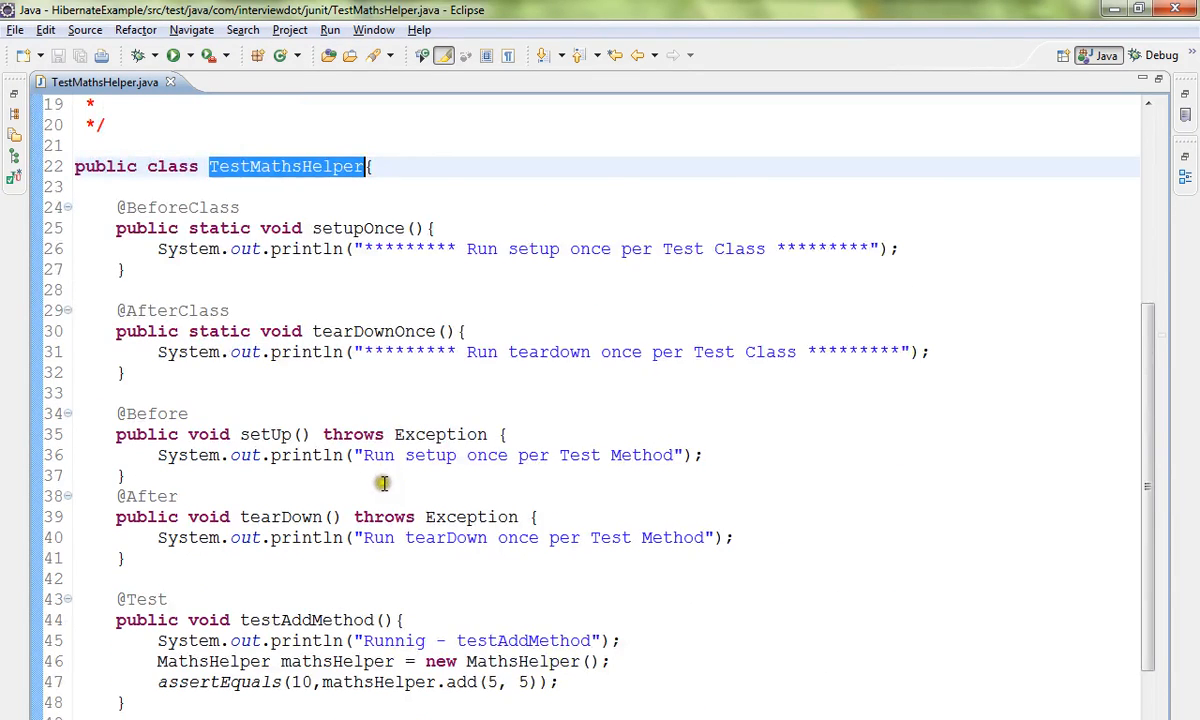
scroll("down", 3)
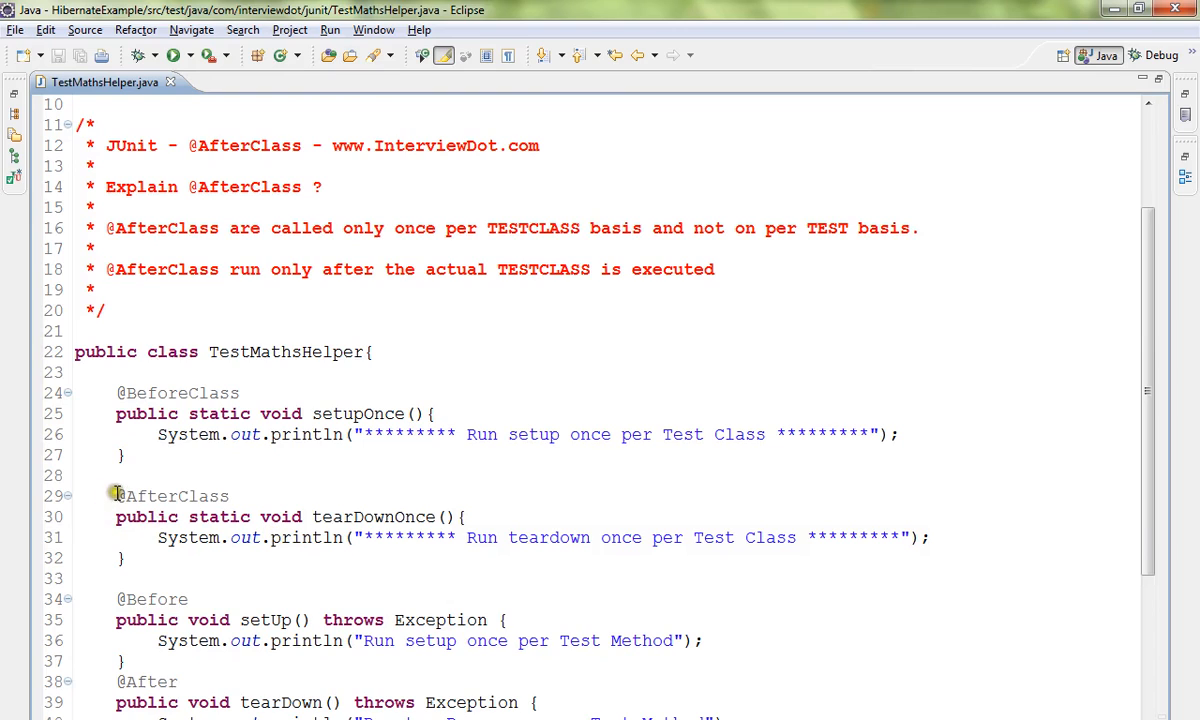
left_click_drag(116, 496, 124, 560)
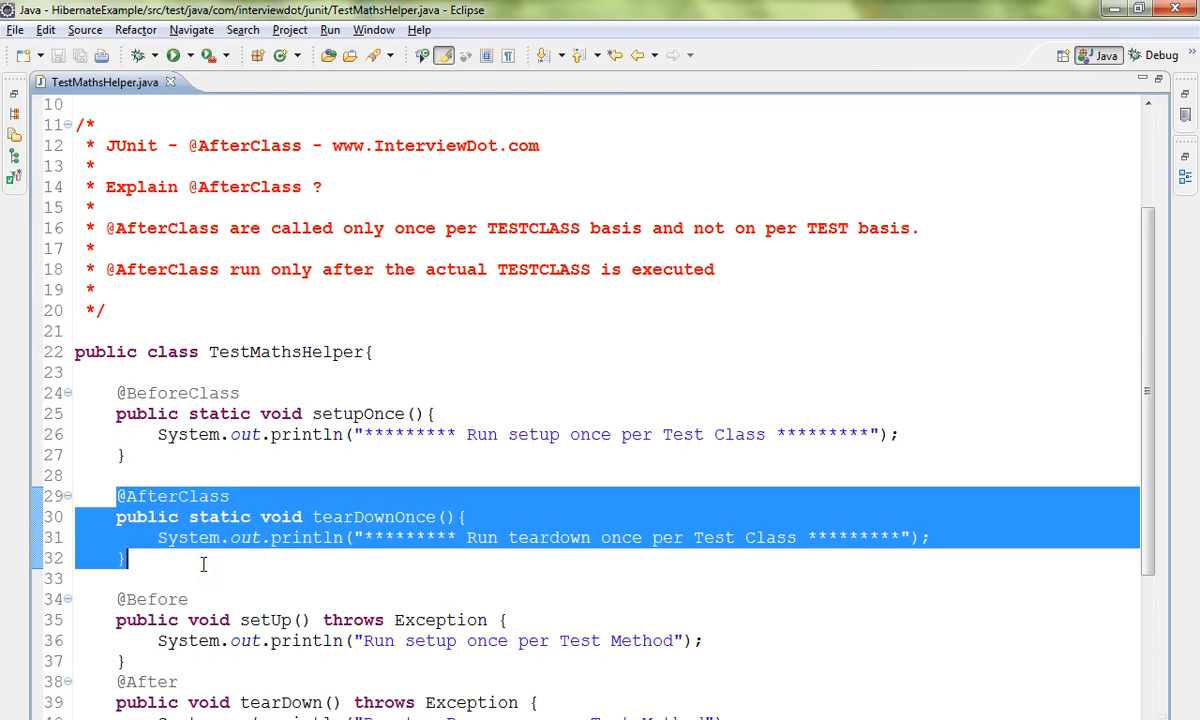
left_click(284, 572)
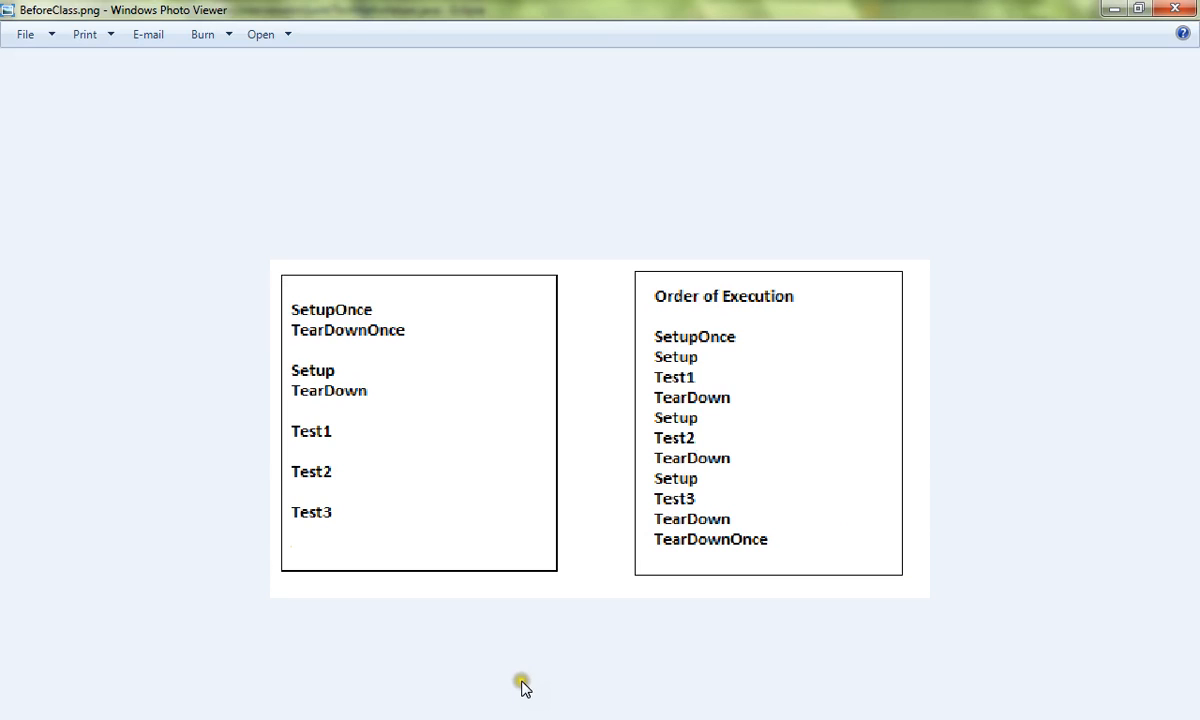
mouse_move(302, 472)
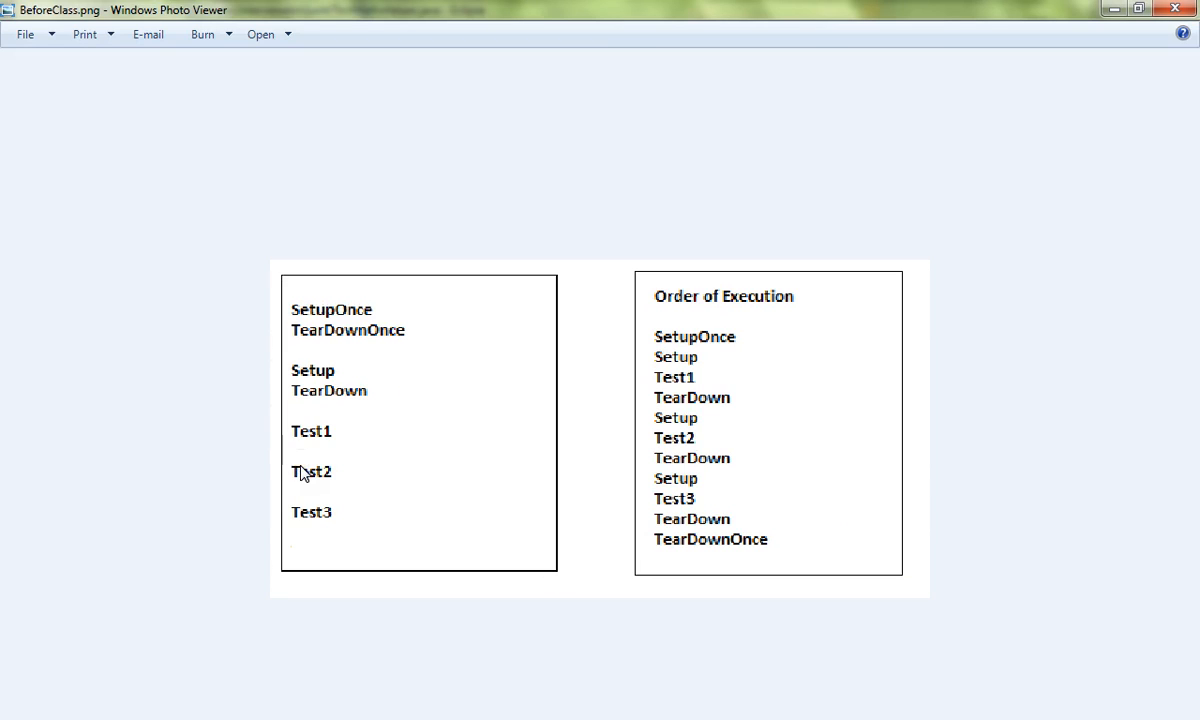
mouse_move(318, 322)
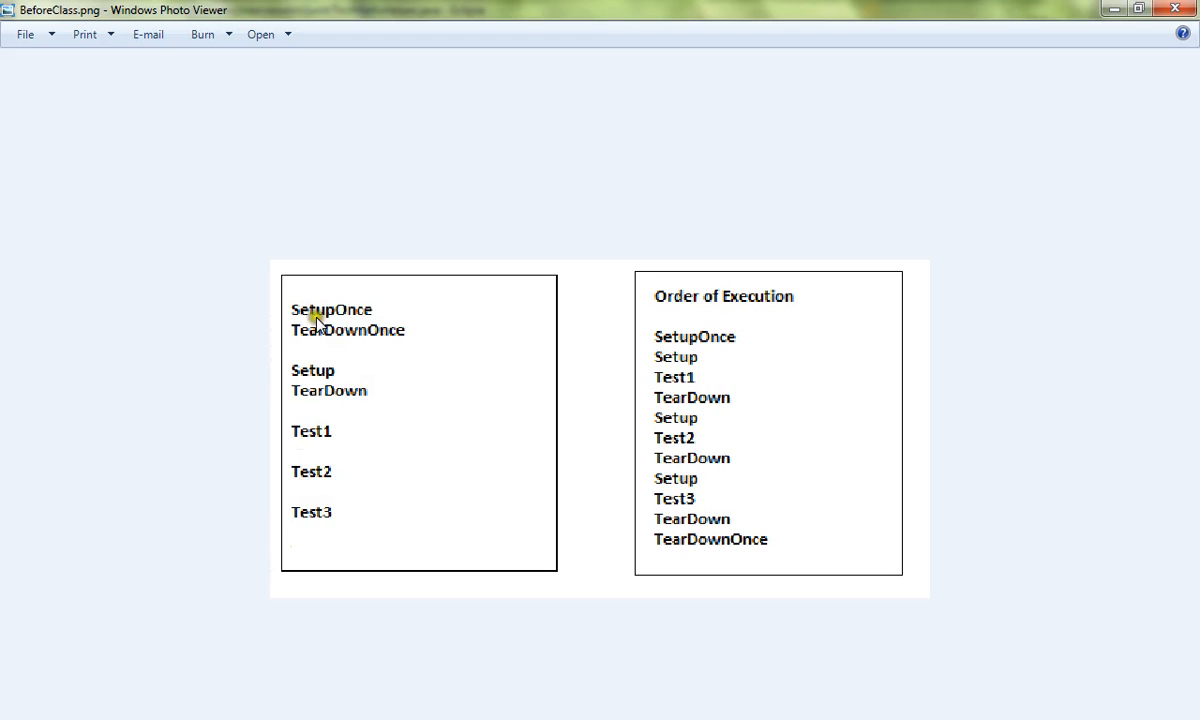
mouse_move(318, 378)
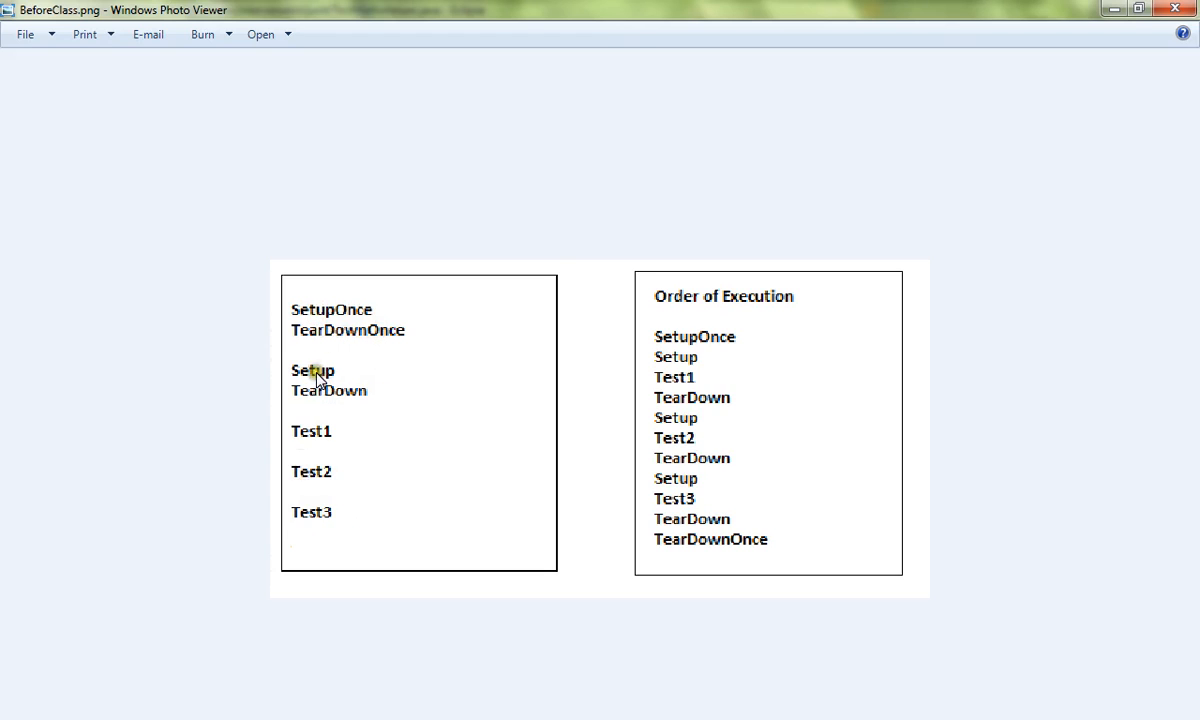
mouse_move(328, 524)
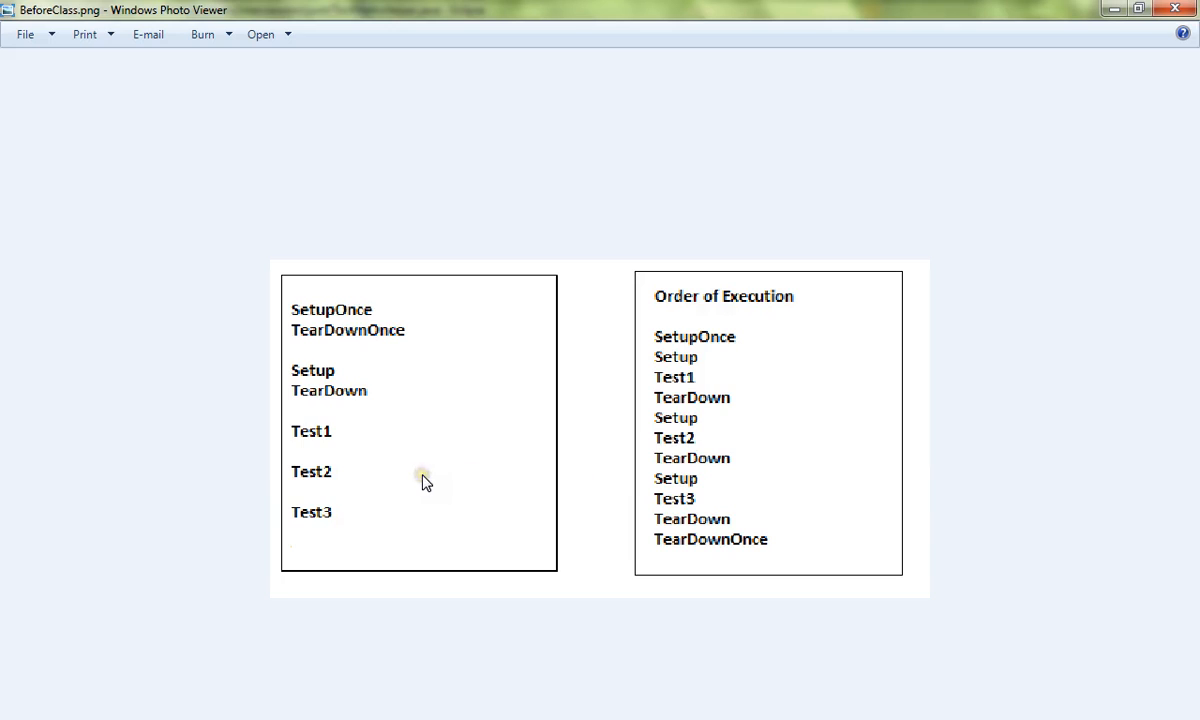
mouse_move(718, 364)
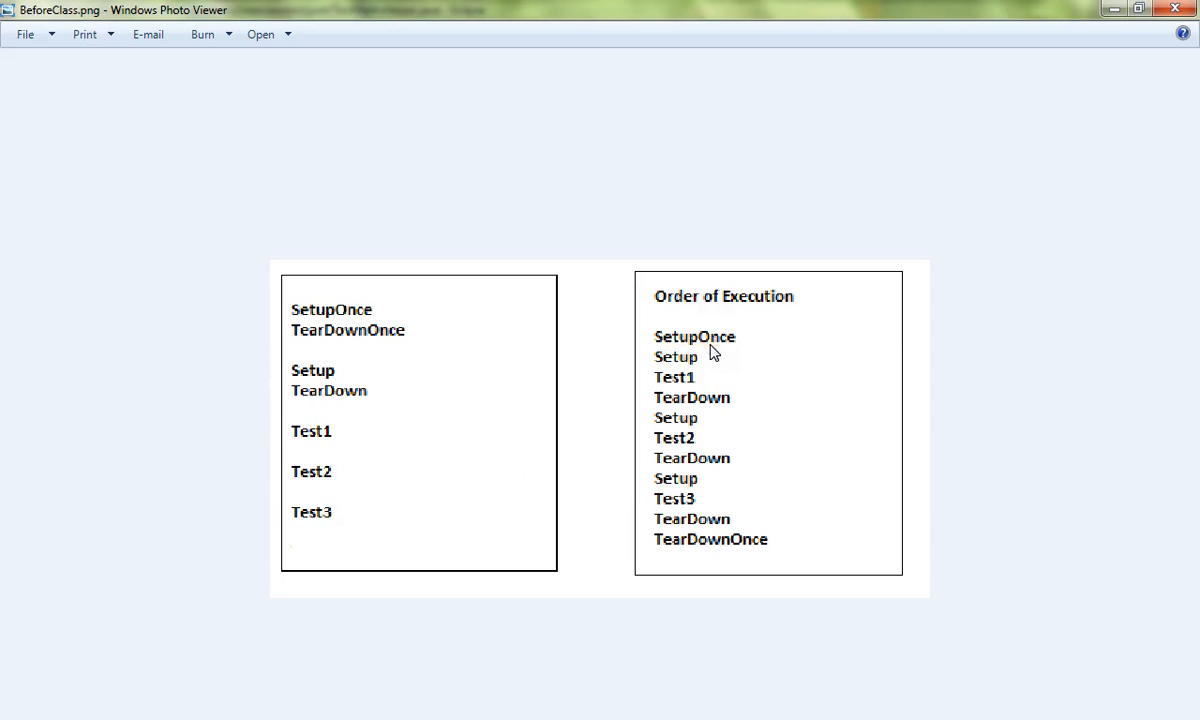
mouse_move(688, 436)
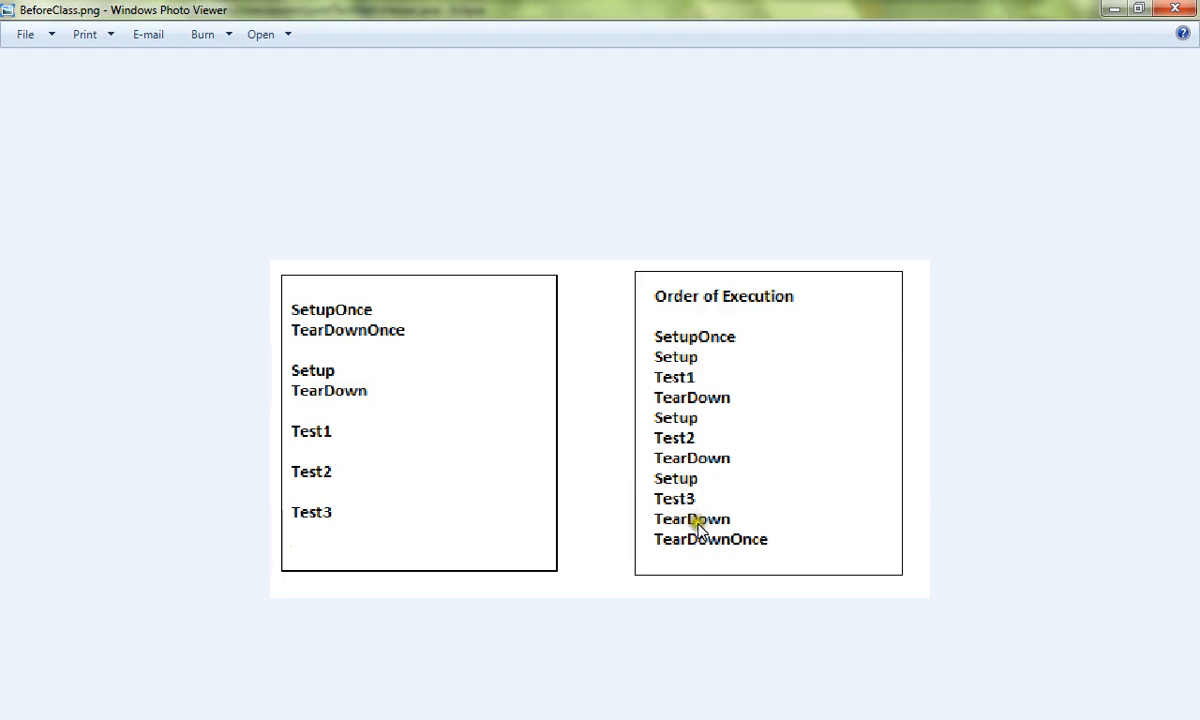
mouse_move(742, 548)
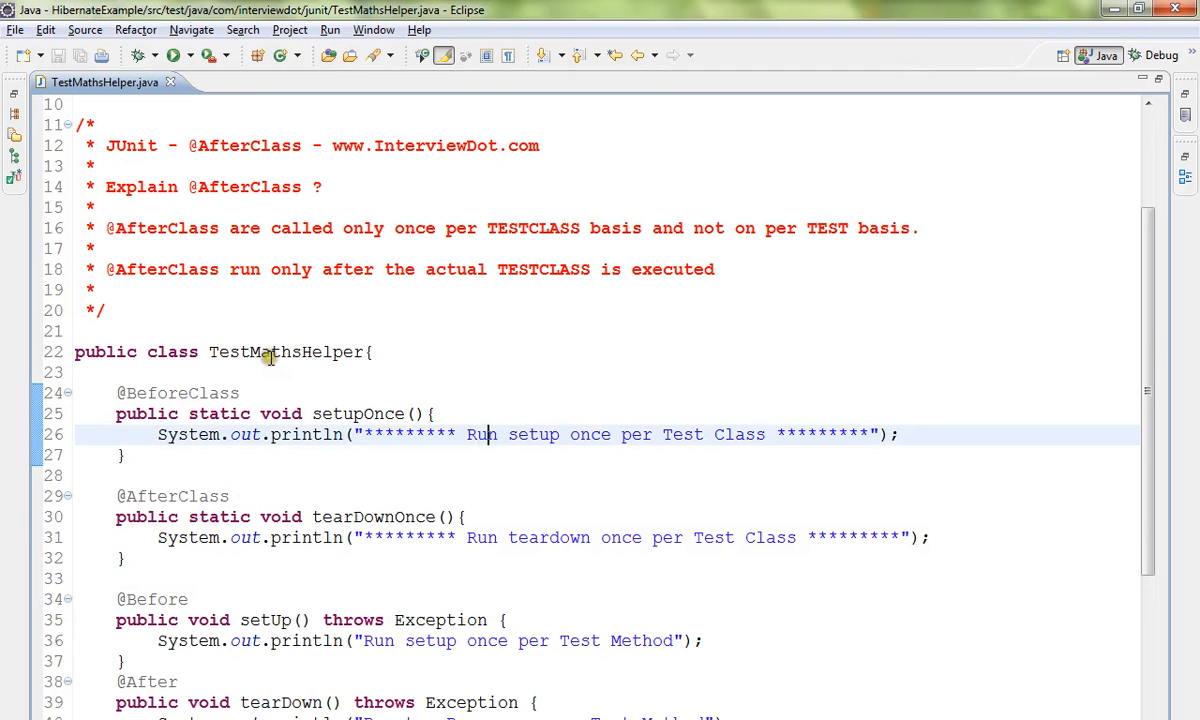
- Highlight the tearDownOnce method in TestMathsHelper.java as the focus of explanation
double_click(286, 352)
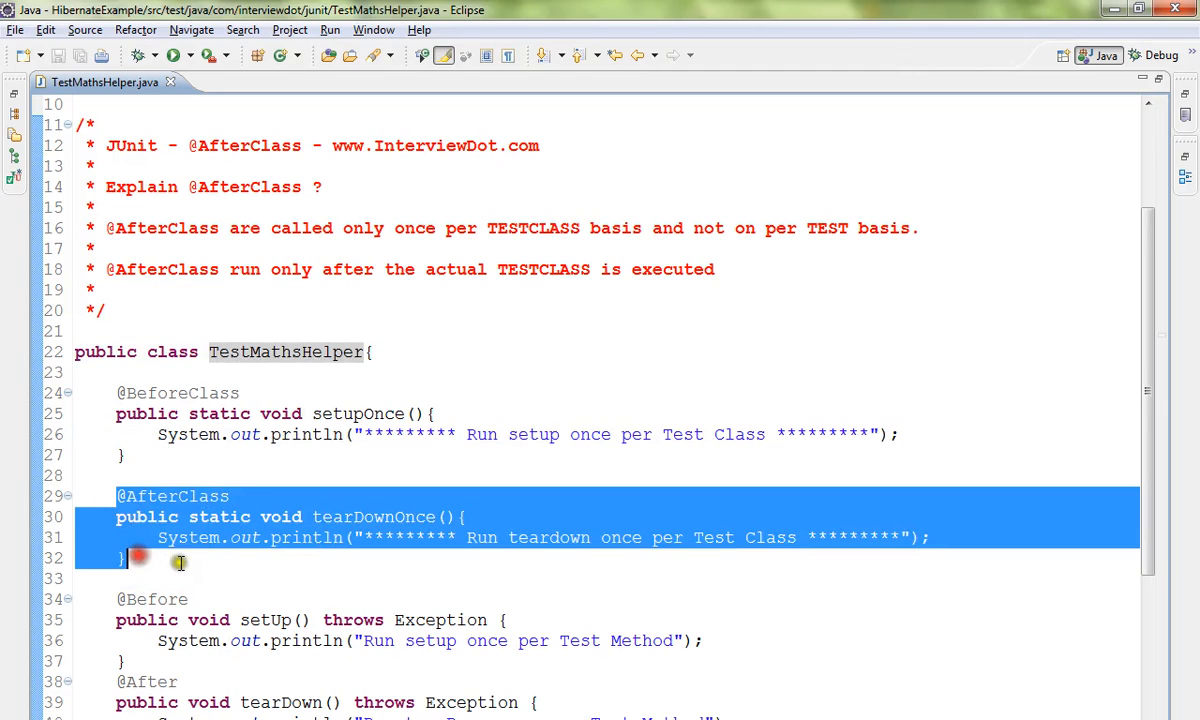
mouse_move(210, 564)
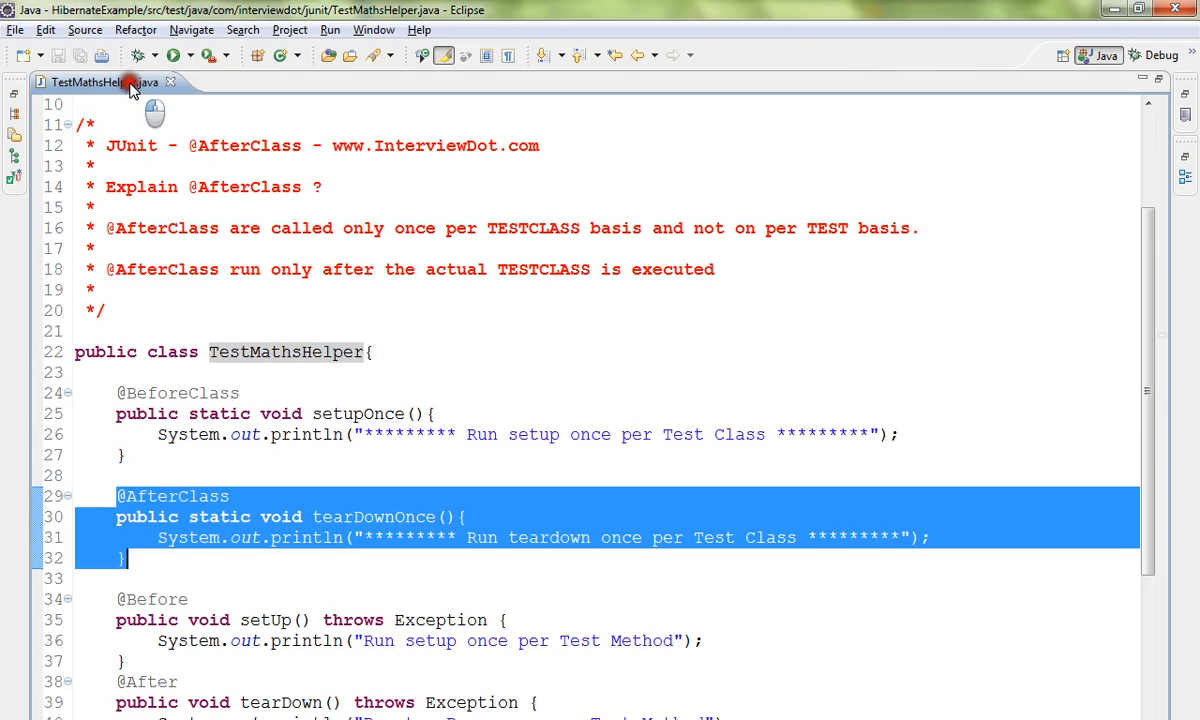
left_click(176, 54)
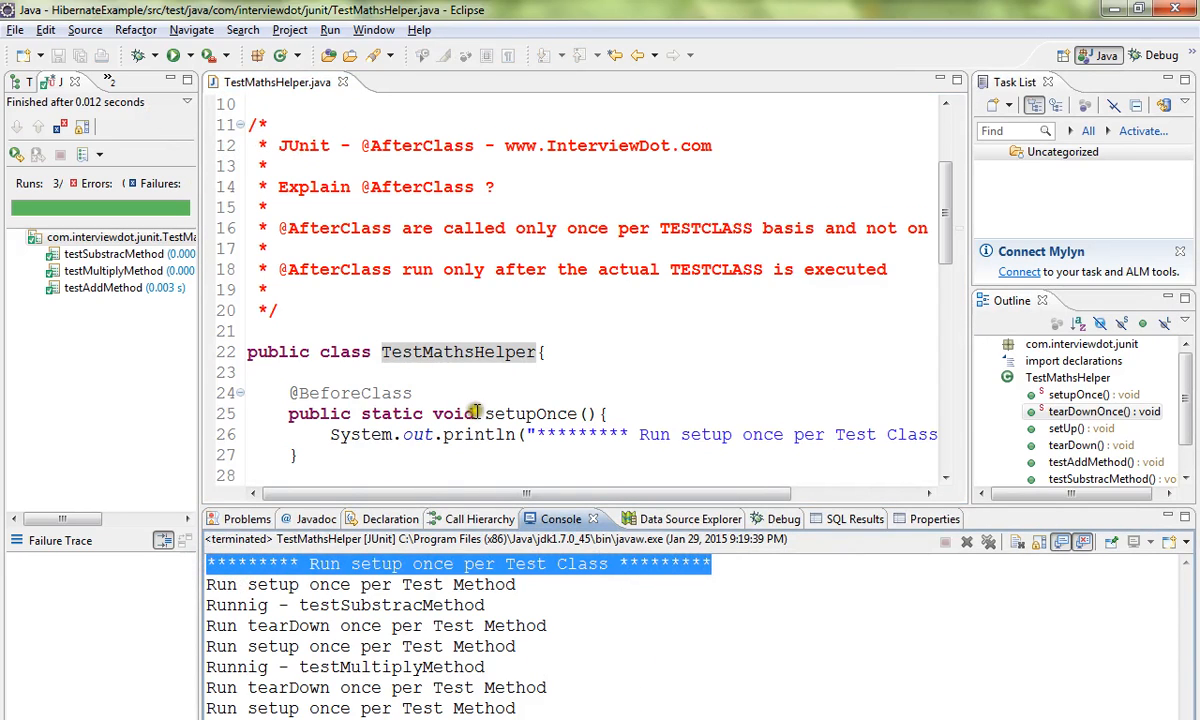
double_click(530, 412)
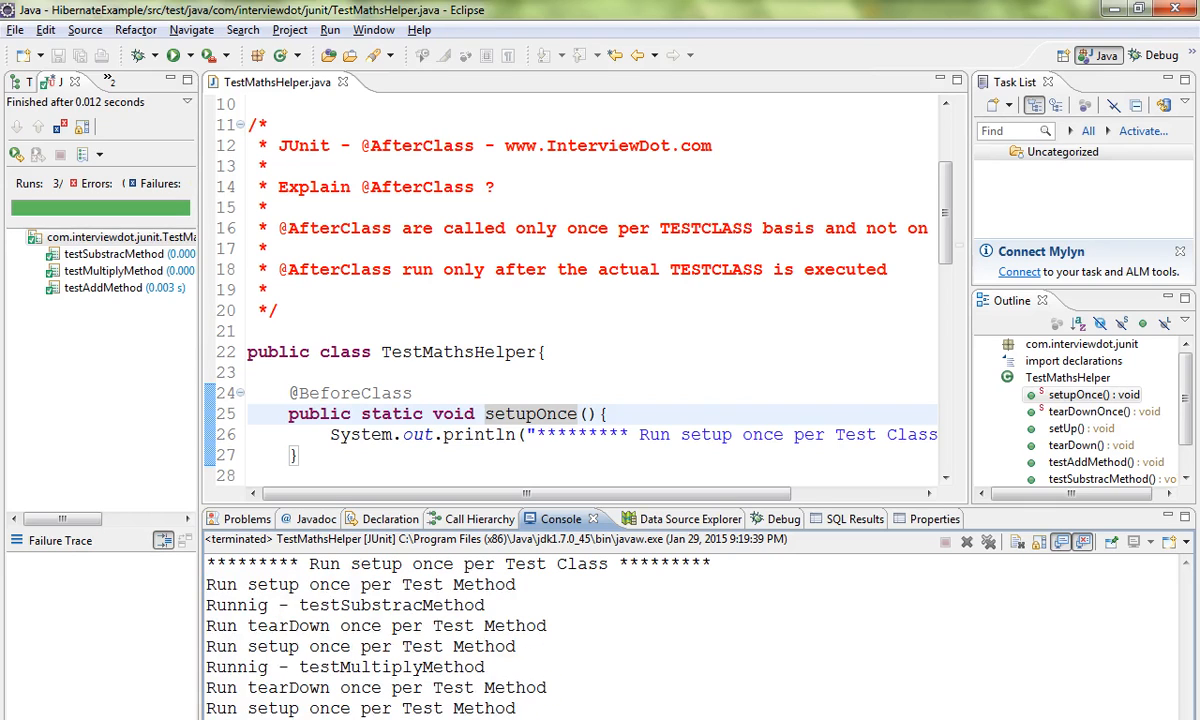
scroll("down", 3)
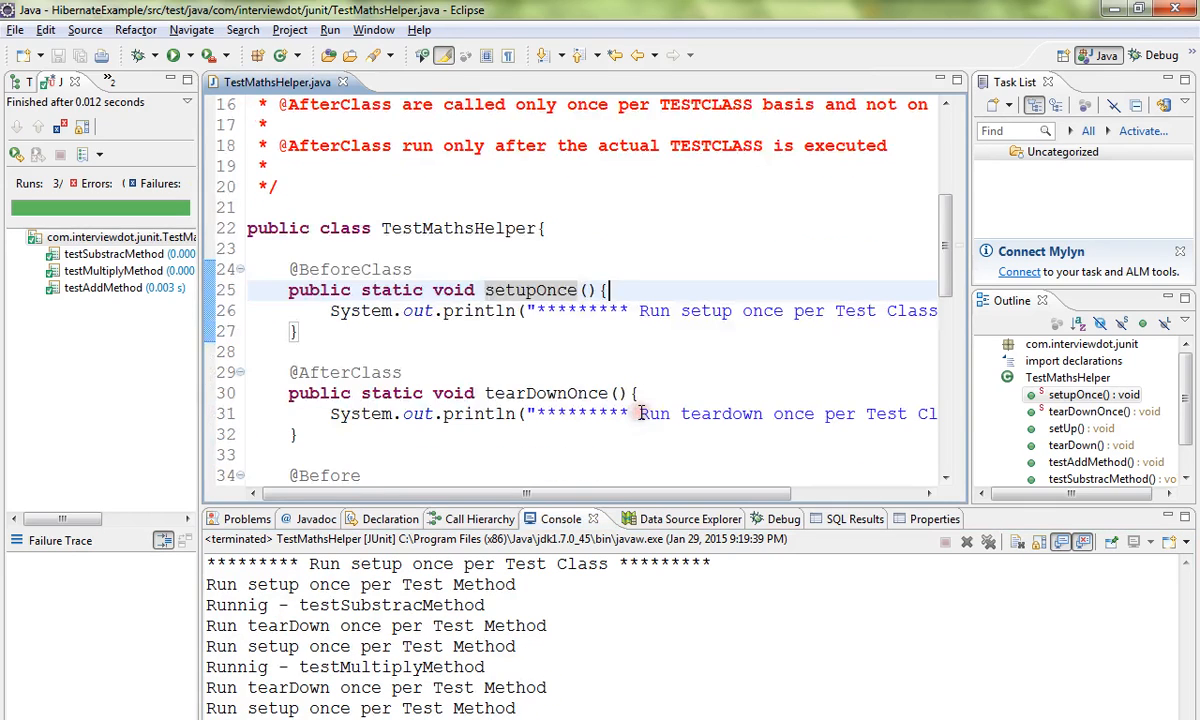
mouse_move(480, 452)
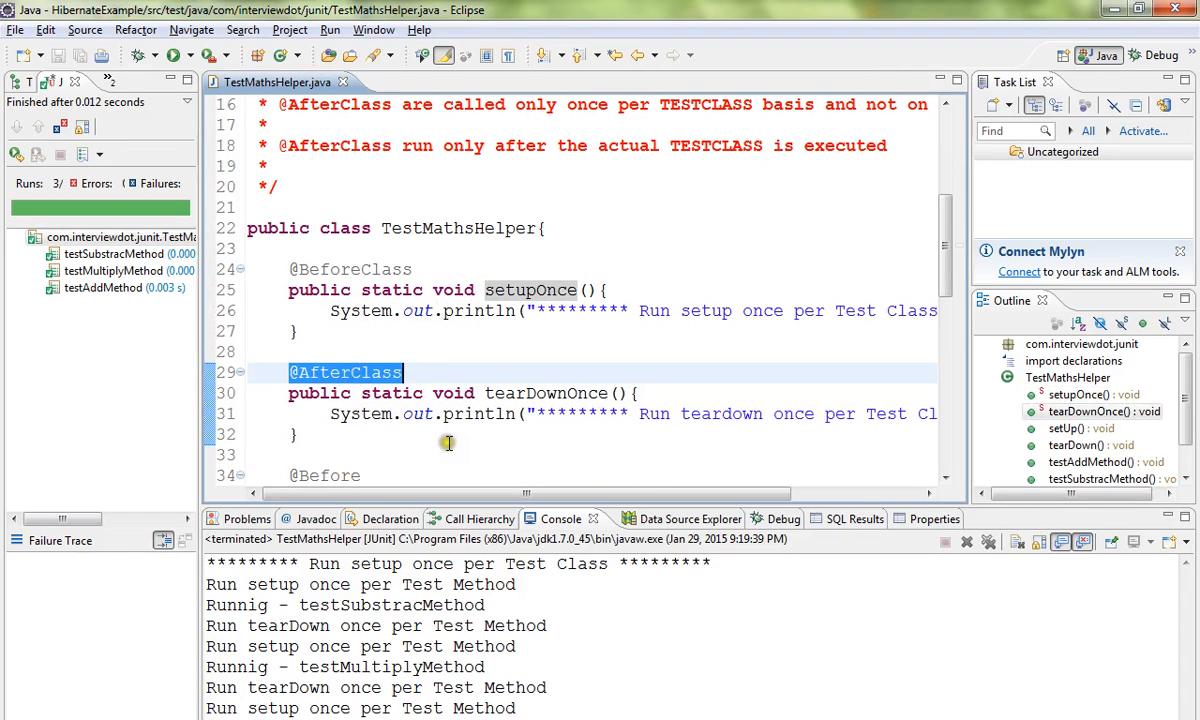
mouse_move(464, 428)
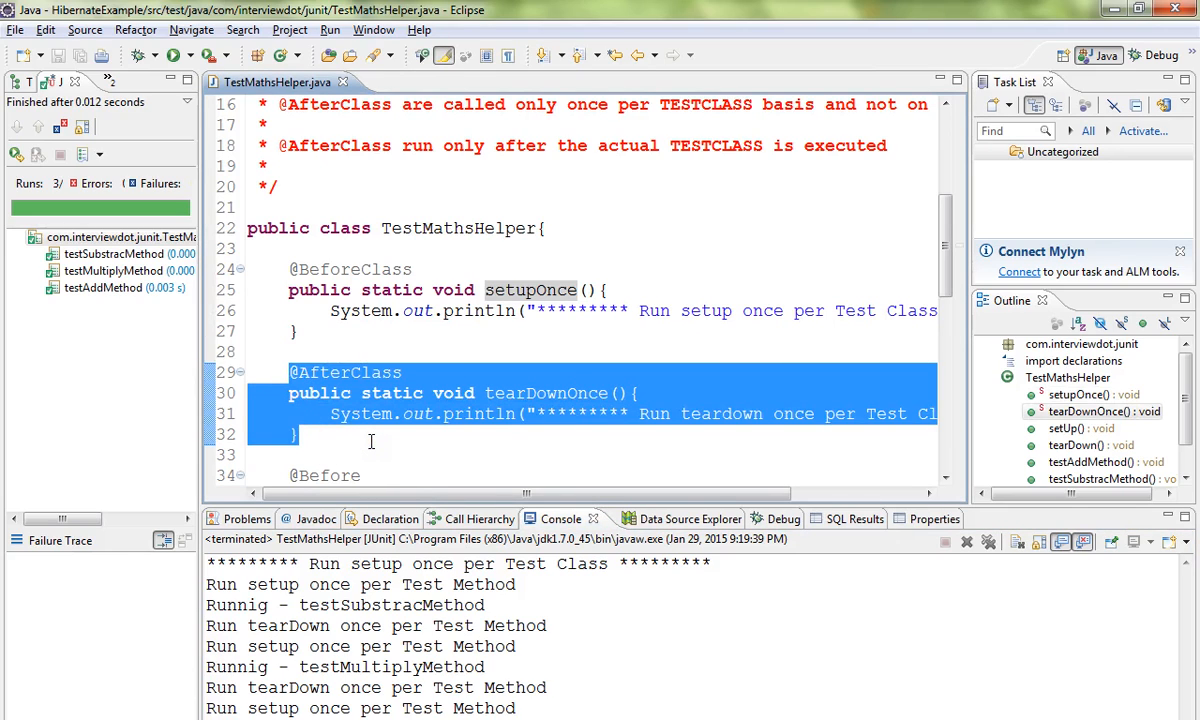
left_click(340, 372)
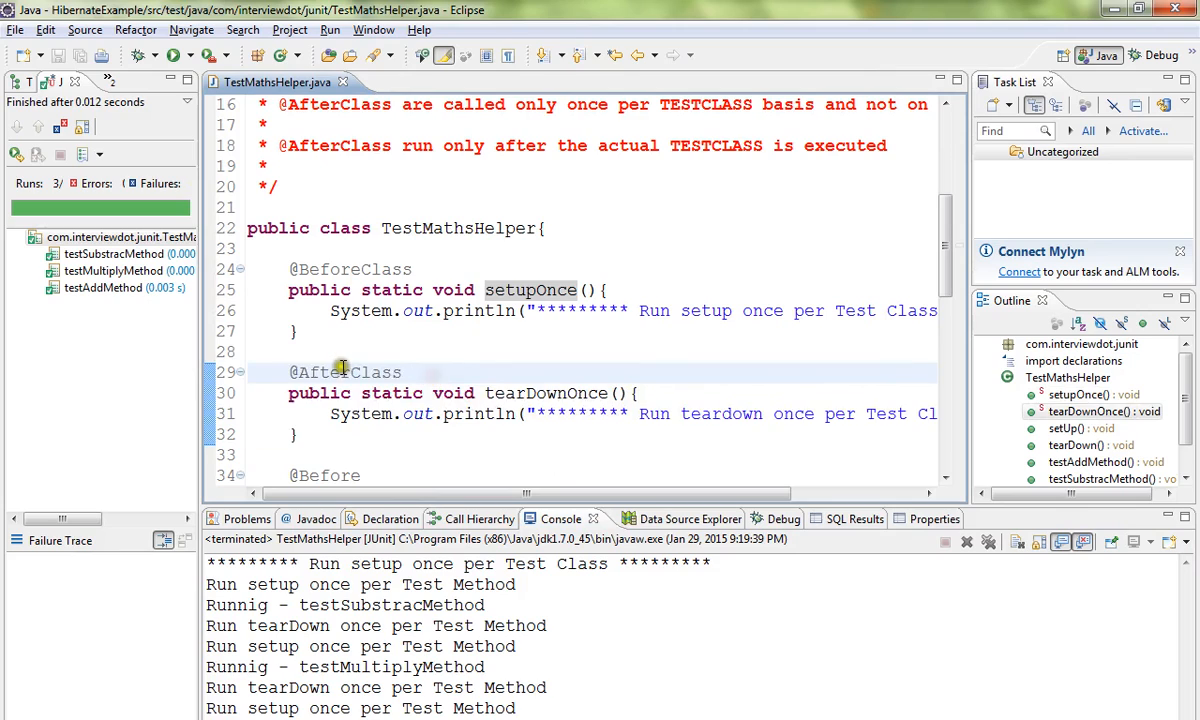
double_click(344, 372)
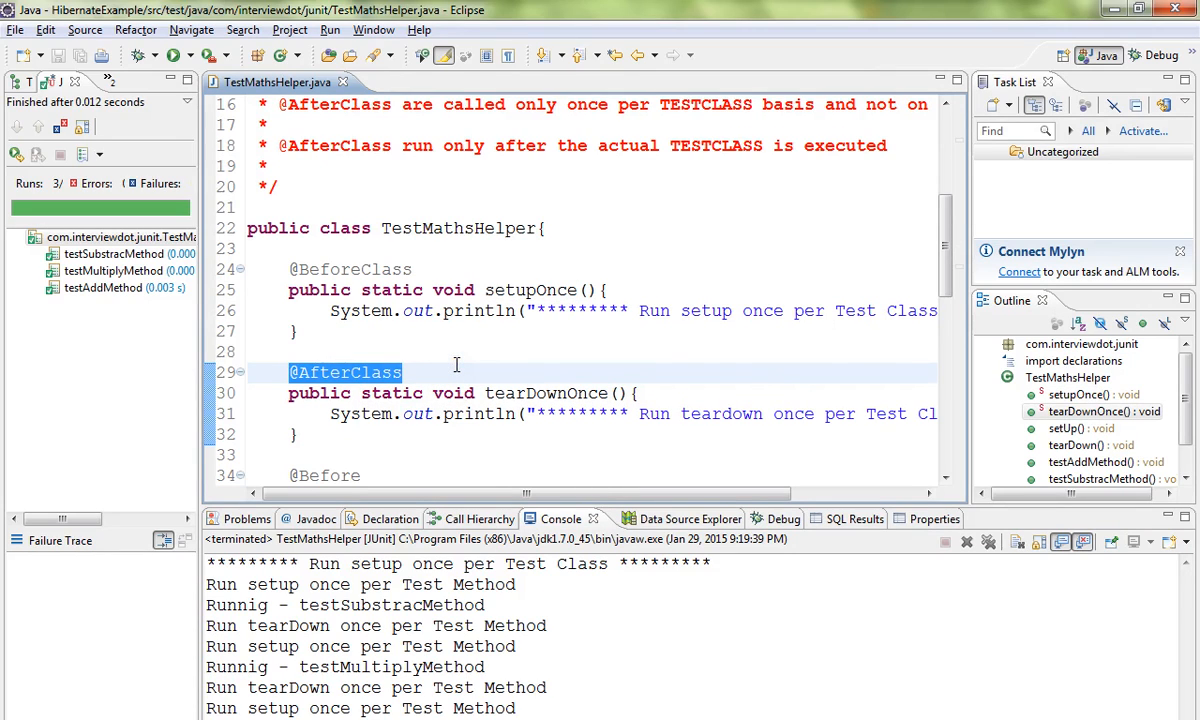